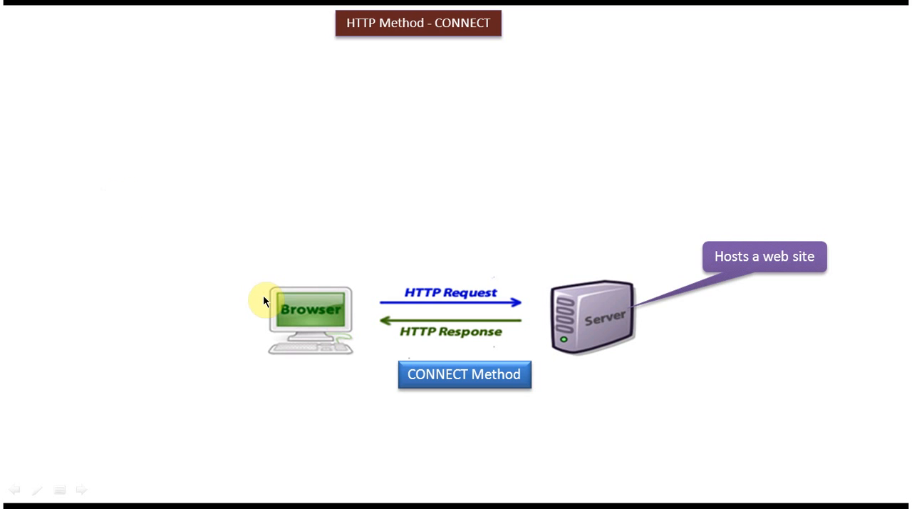
{"action": "mouse_move", "coordinate": [644, 307]}
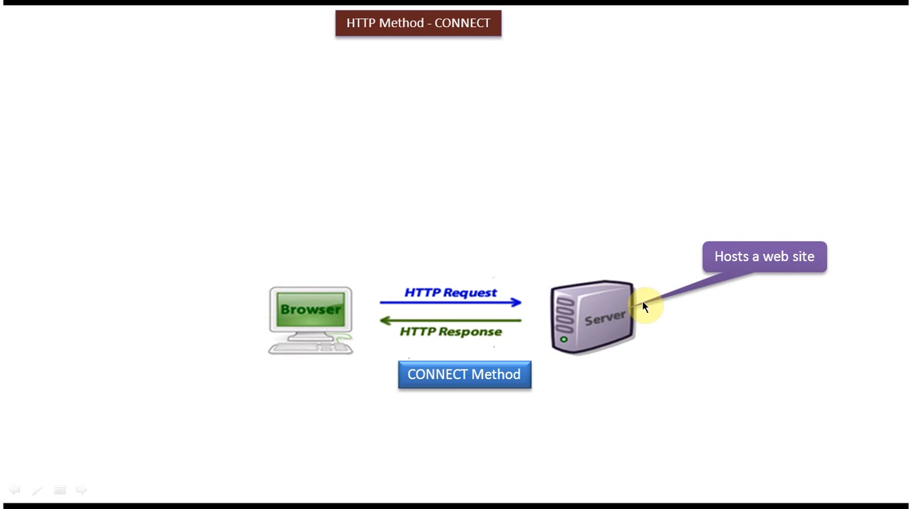
{"action": "mouse_move", "coordinate": [641, 306]}
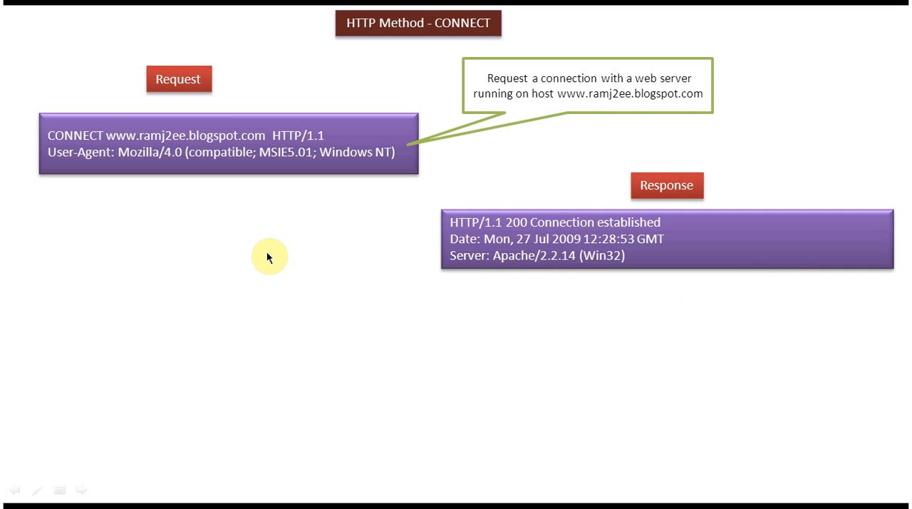
{"action": "mouse_move", "coordinate": [83, 143]}
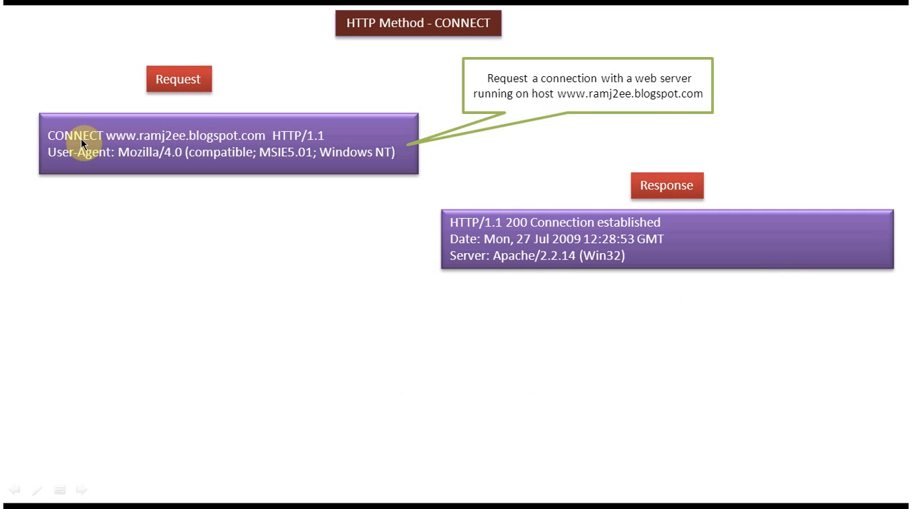
{"action": "mouse_move", "coordinate": [131, 163]}
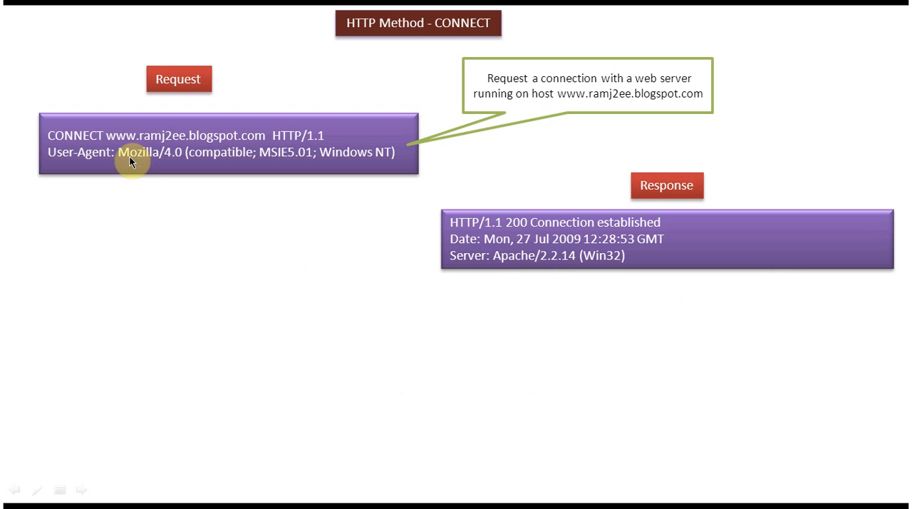
{"action": "mouse_move", "coordinate": [139, 170]}
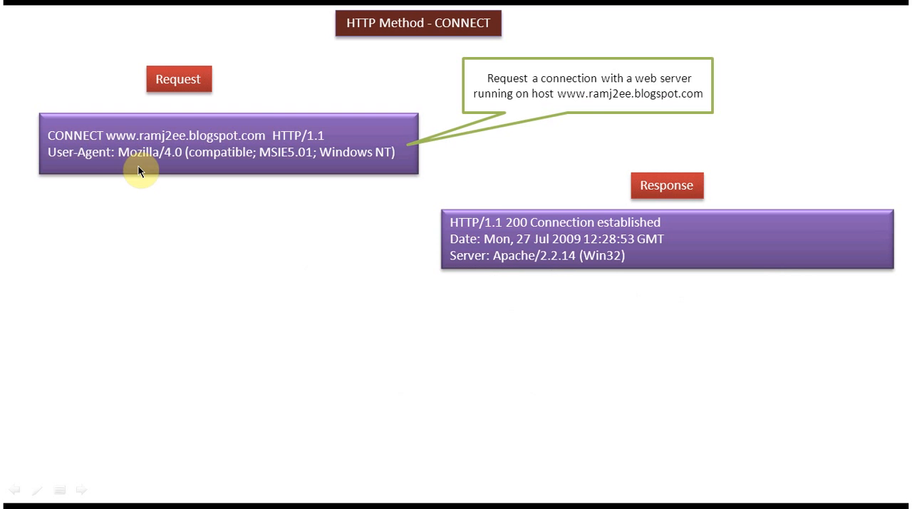
{"action": "mouse_move", "coordinate": [254, 137]}
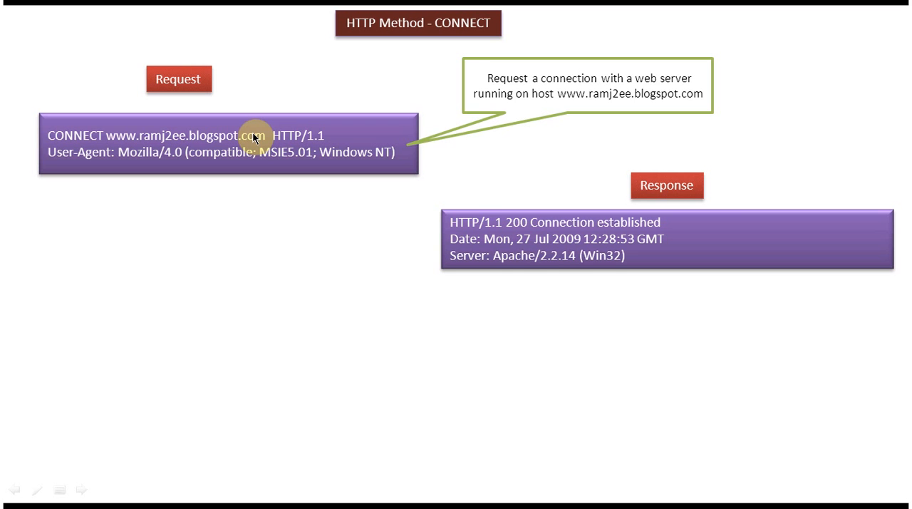
{"action": "mouse_move", "coordinate": [544, 251]}
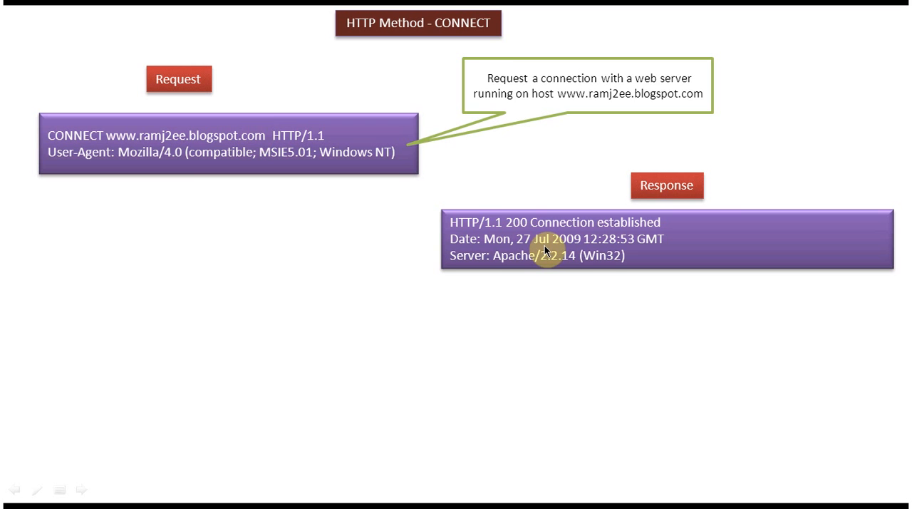